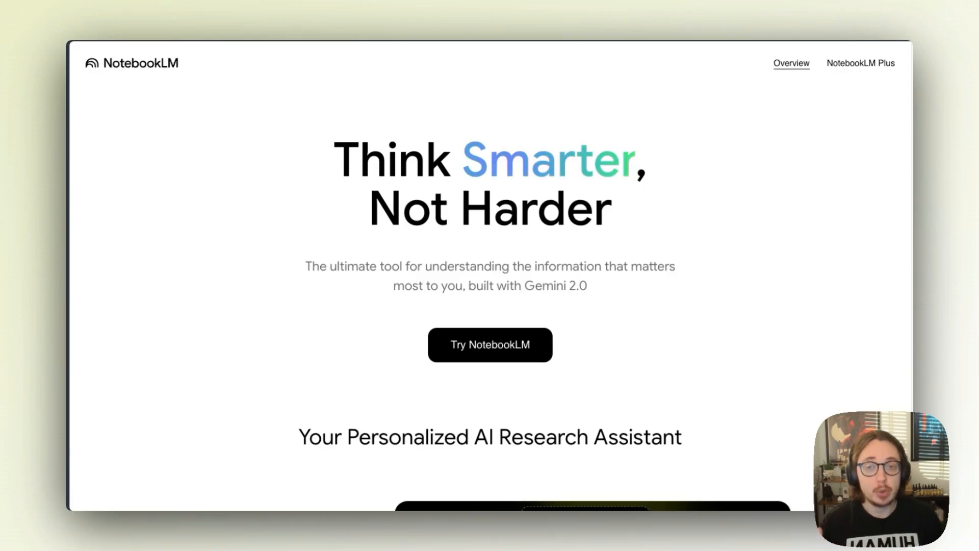
pyautogui.moveTo(609, 7)
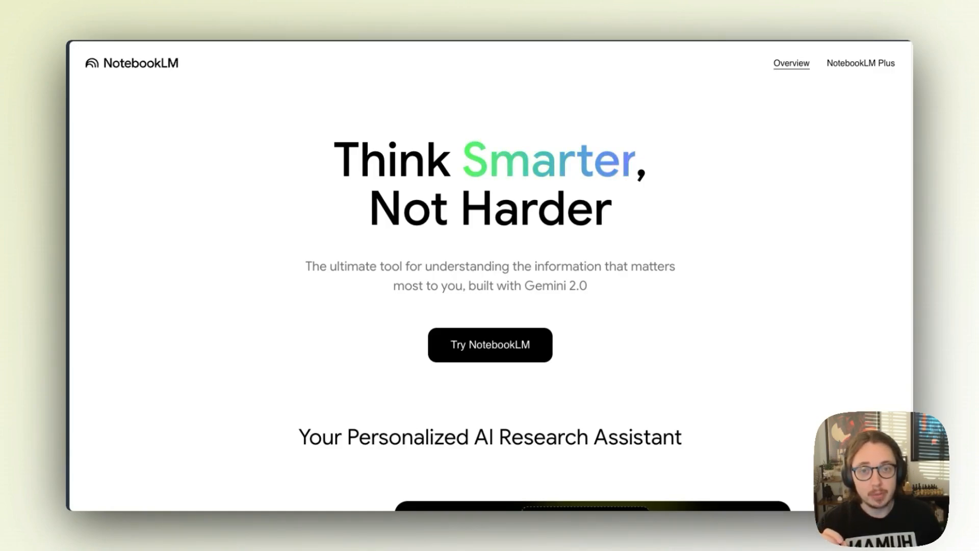
# Open the Future of Jobs Report 2025 notebook from the NotebookLM home.
pyautogui.click(489, 344)
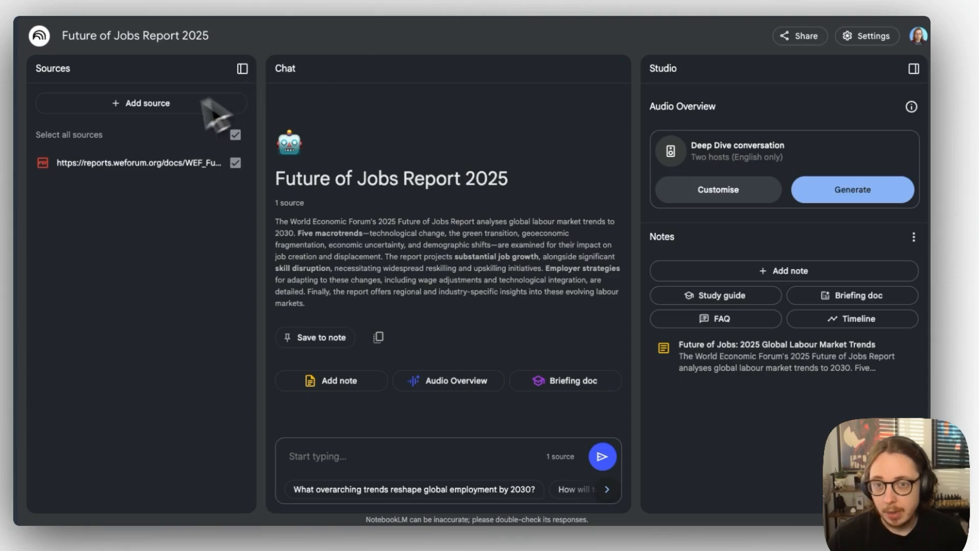
pyautogui.moveTo(218, 85)
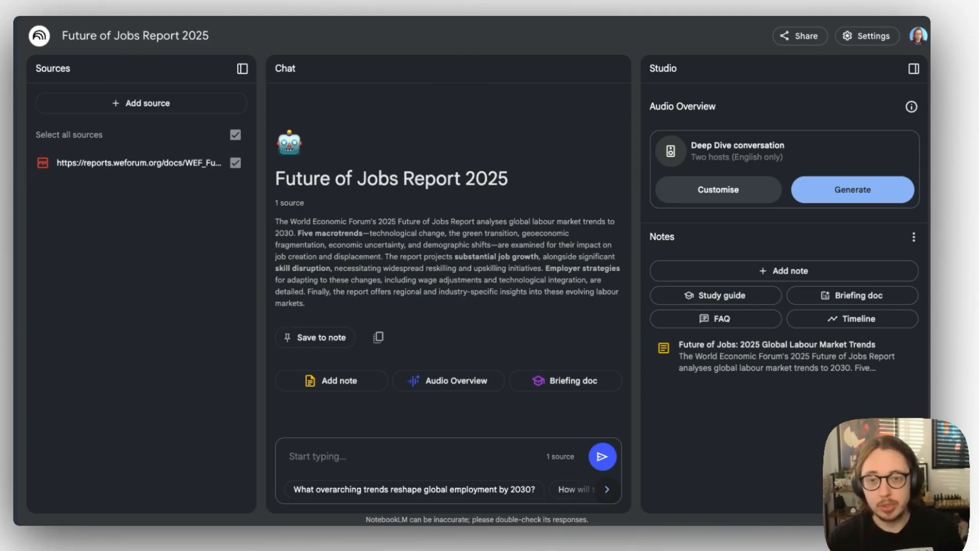
pyautogui.moveTo(223, 87)
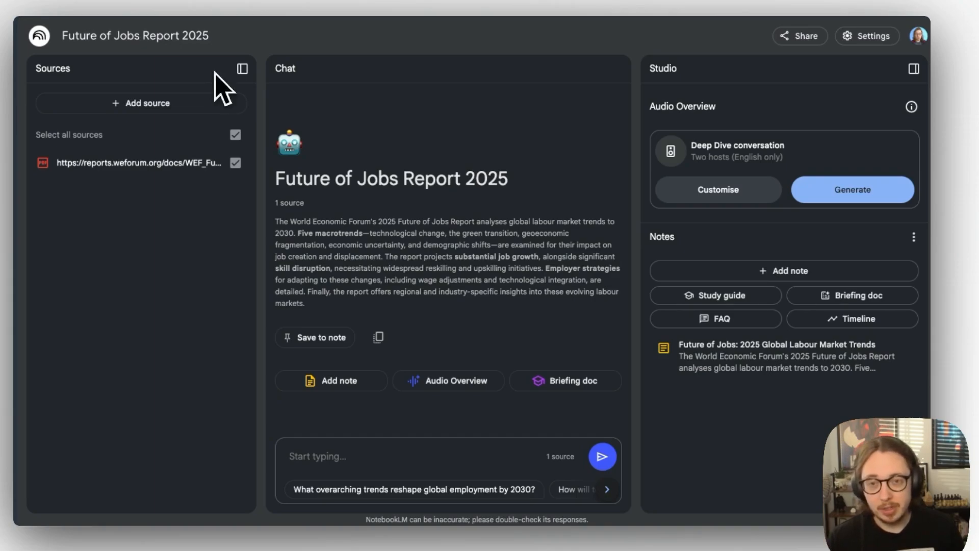
pyautogui.moveTo(361, 156)
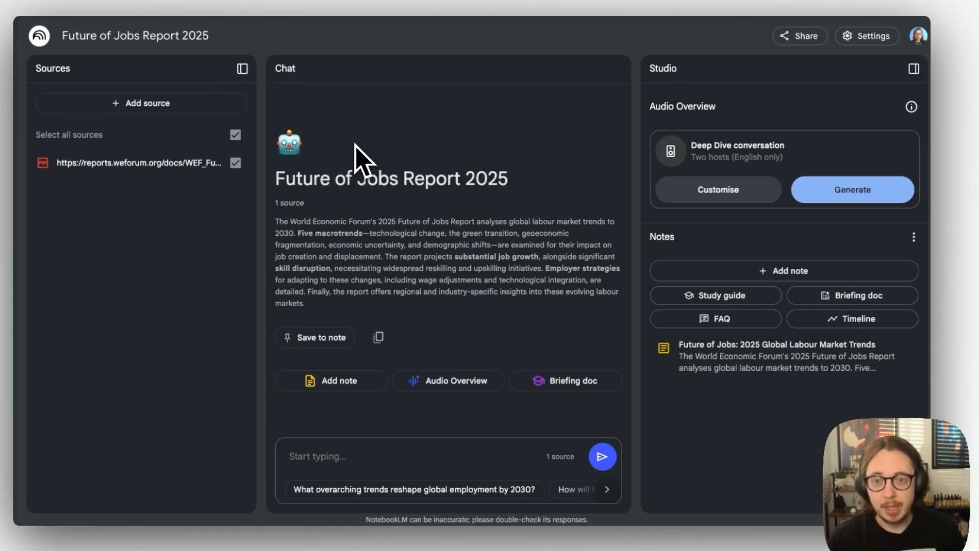
pyautogui.moveTo(680, 172)
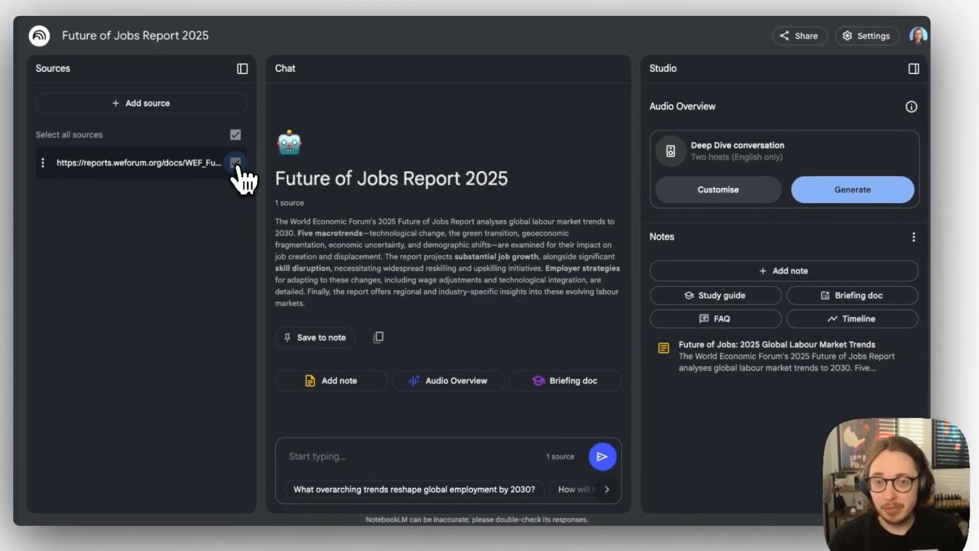
# Bring up the Add sources dialog from the Sources panel.
pyautogui.click(141, 103)
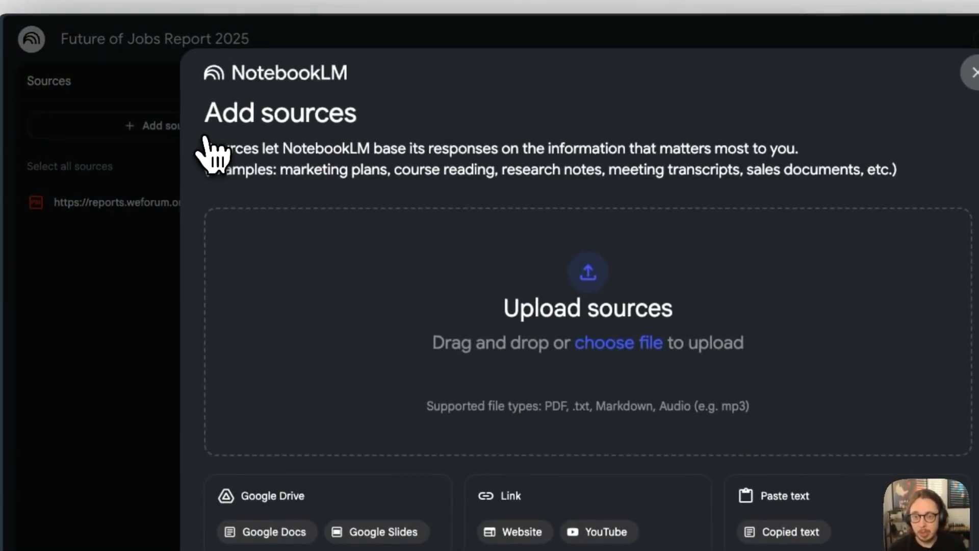
pyautogui.moveTo(465, 253)
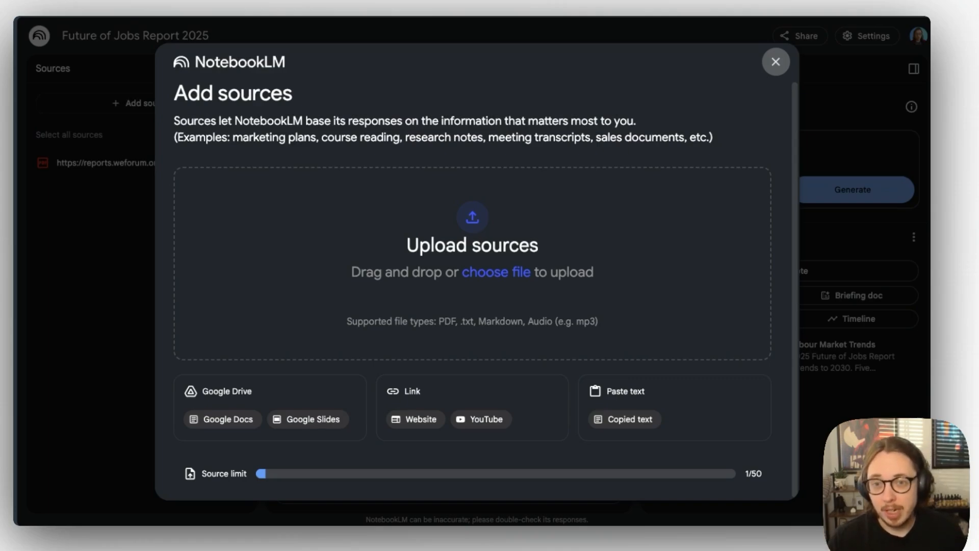
pyautogui.moveTo(473, 206)
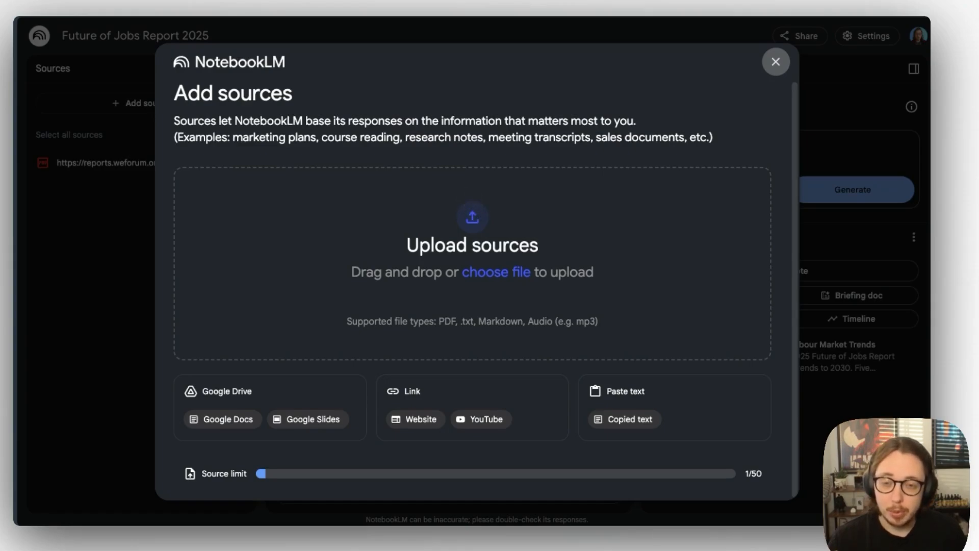
pyautogui.moveTo(481, 215)
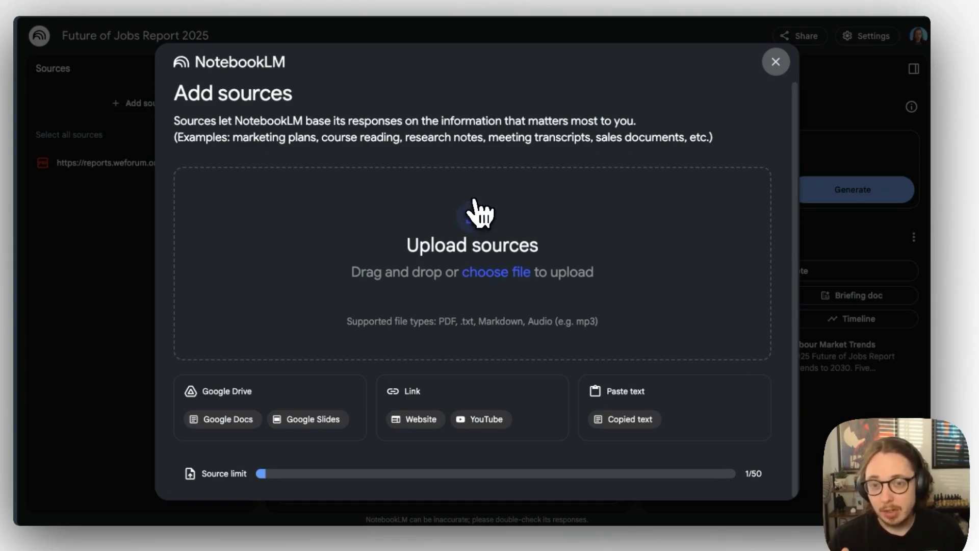
pyautogui.moveTo(331, 239)
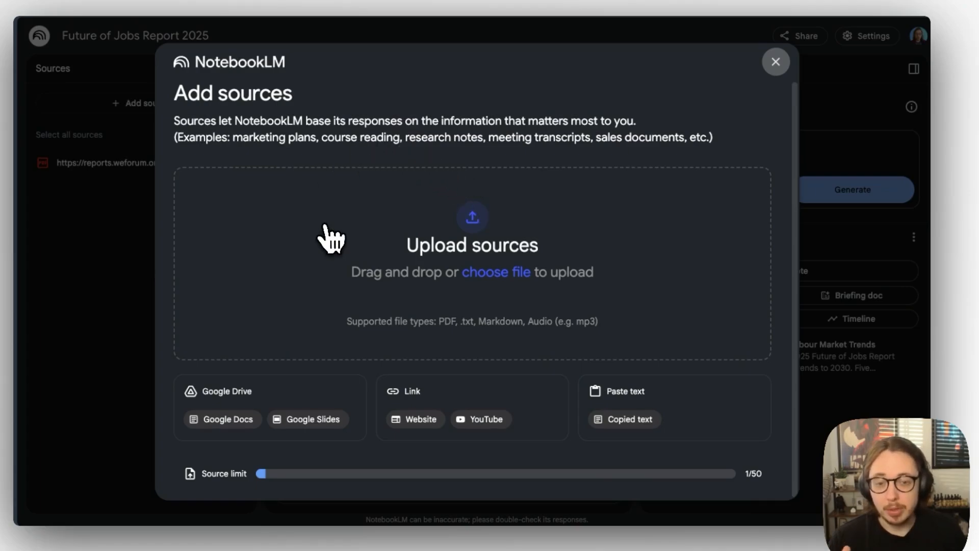
pyautogui.moveTo(387, 243)
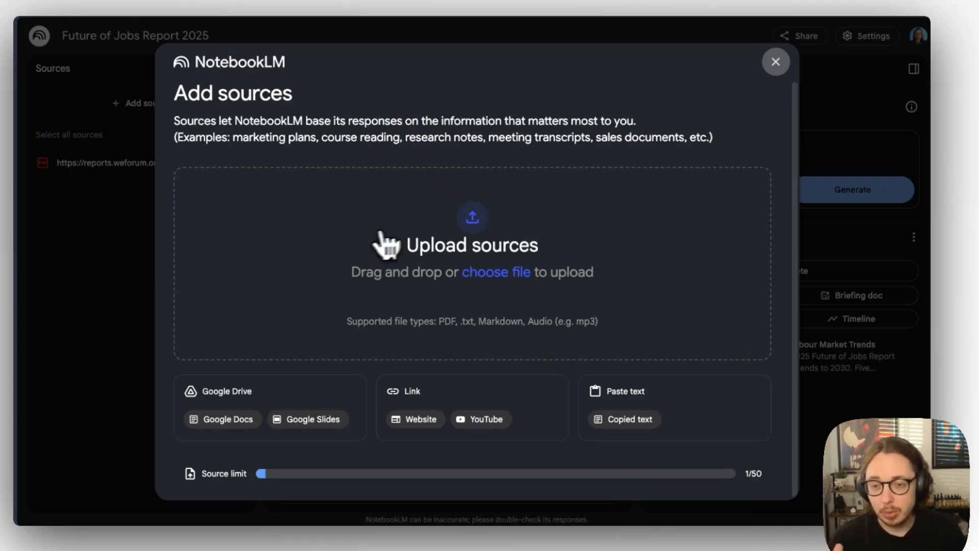
pyautogui.moveTo(534, 330)
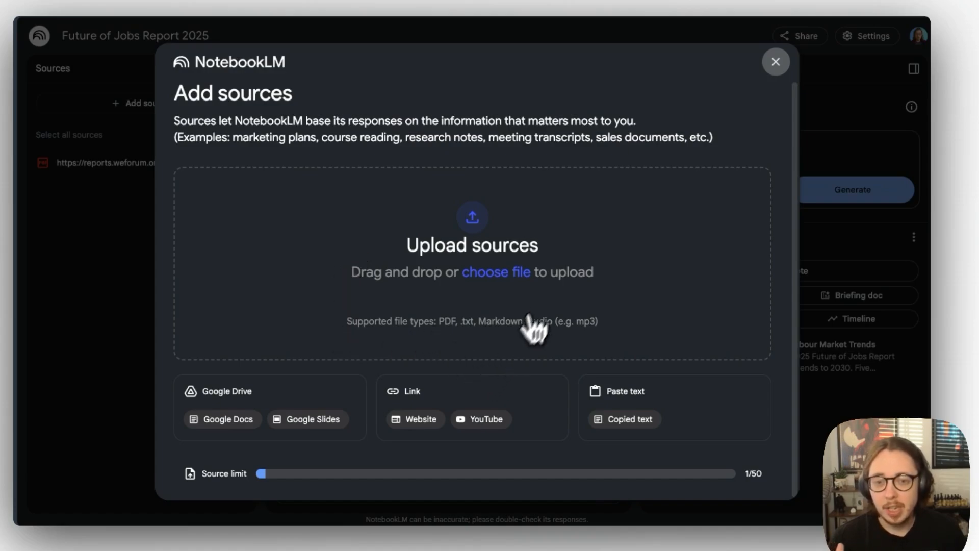
pyautogui.moveTo(690, 174)
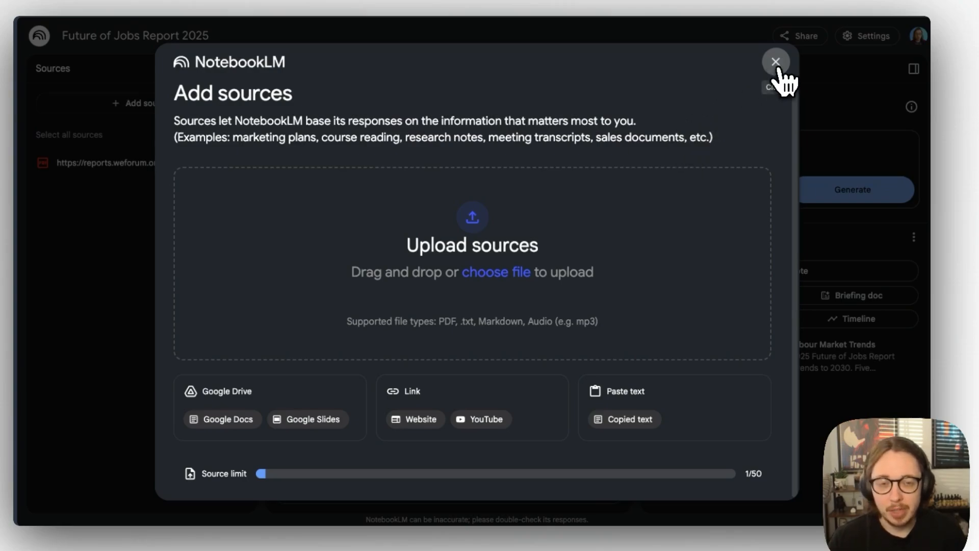
pyautogui.click(775, 62)
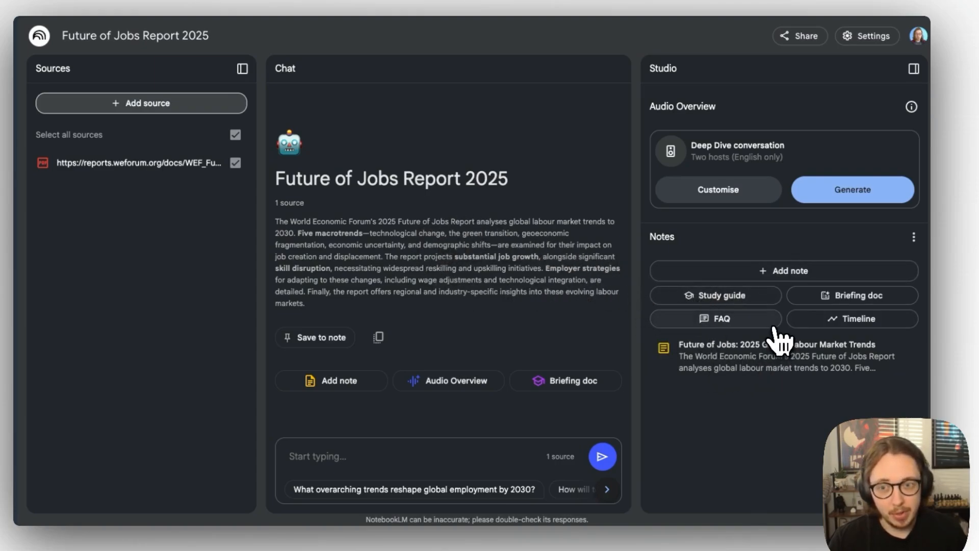
pyautogui.moveTo(497, 249)
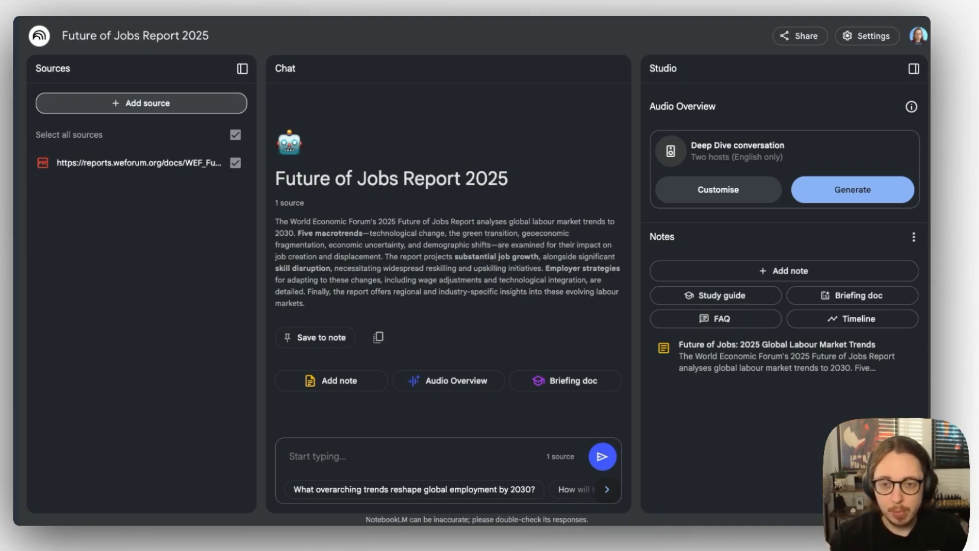
pyautogui.moveTo(729, 368)
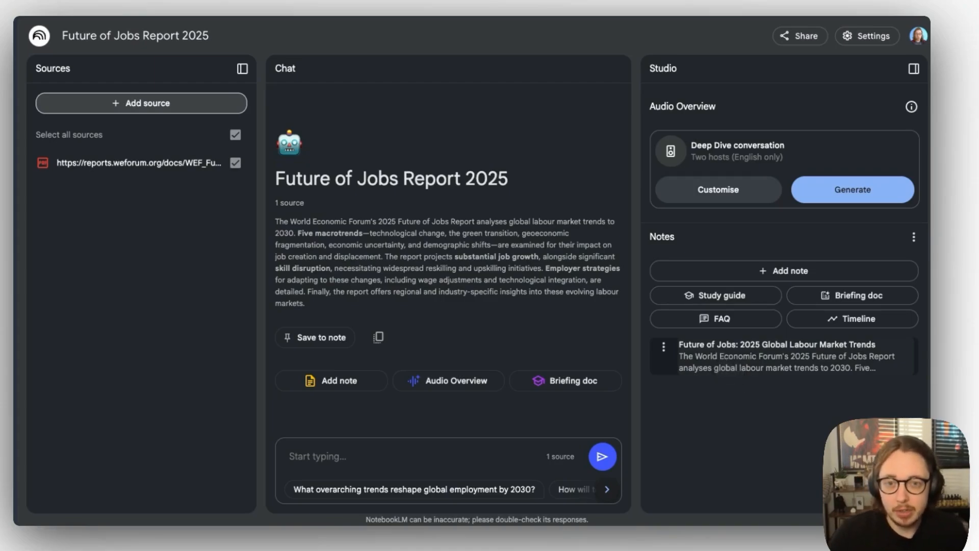
pyautogui.moveTo(730, 372)
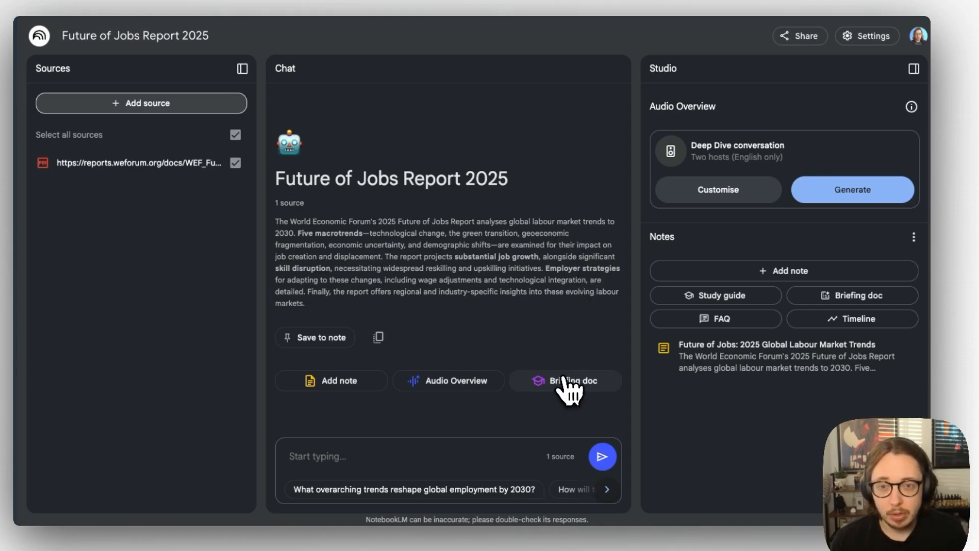
pyautogui.moveTo(414, 431)
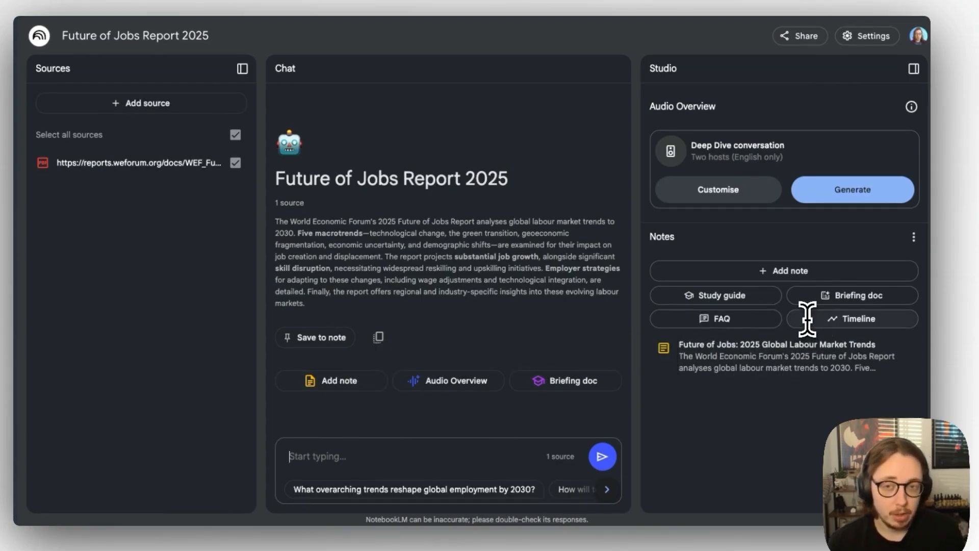
pyautogui.moveTo(559, 312)
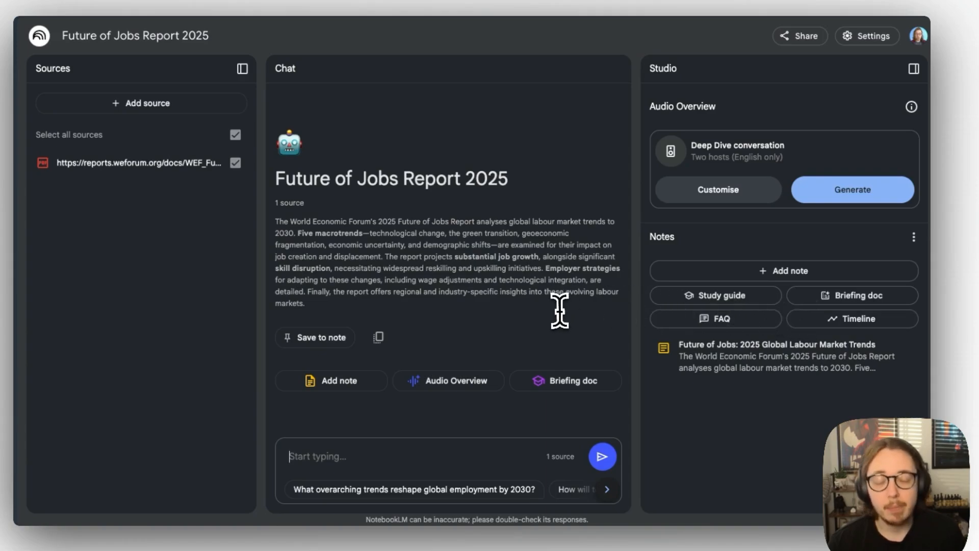
pyautogui.moveTo(559, 312)
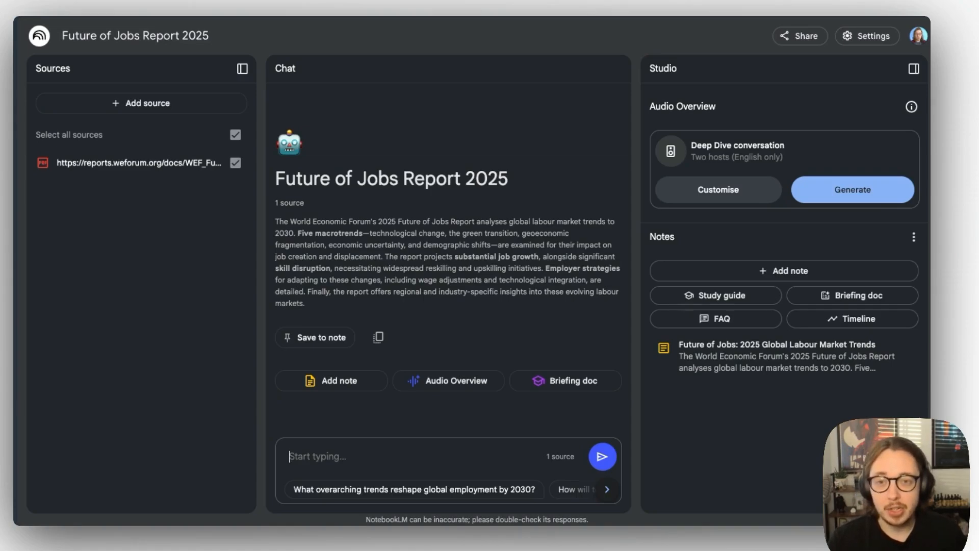
pyautogui.moveTo(707, 255)
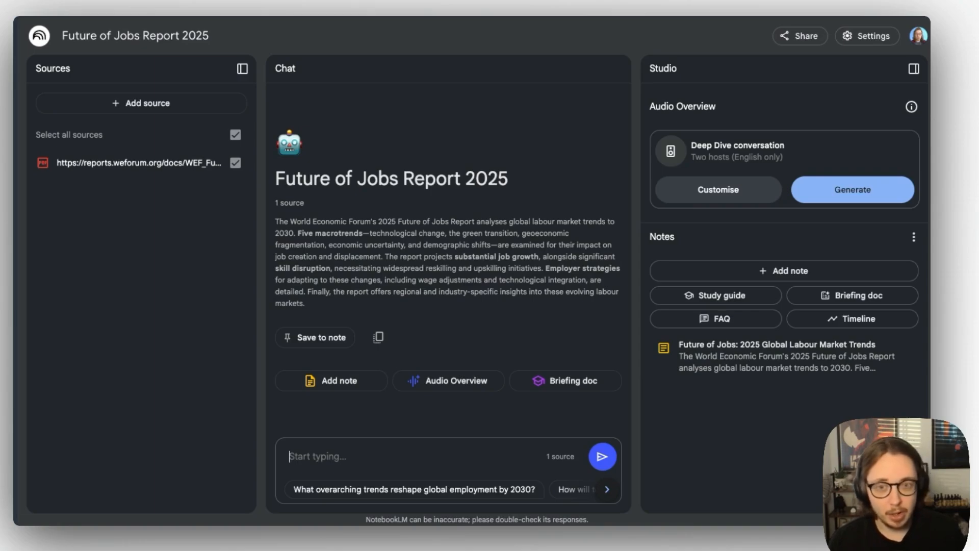
pyautogui.moveTo(603, 67)
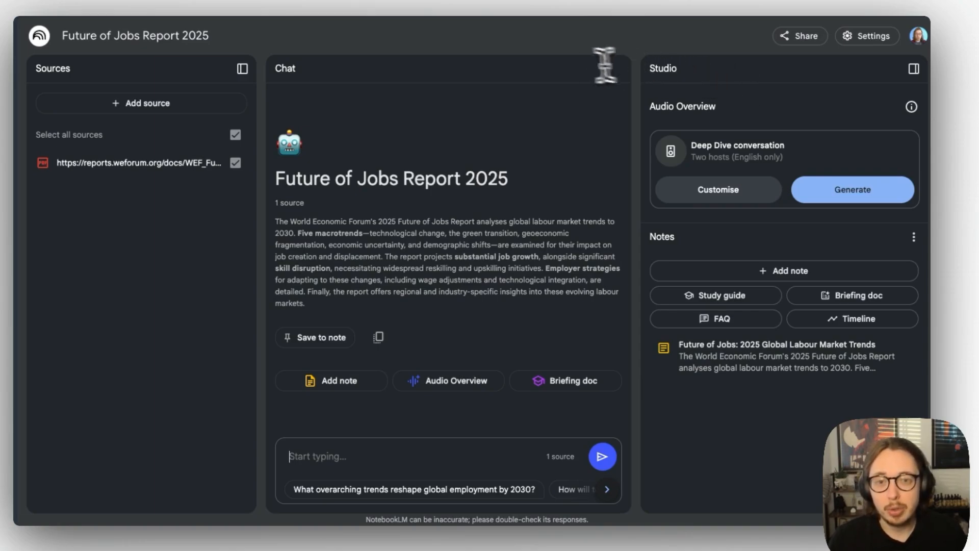
pyautogui.moveTo(717, 84)
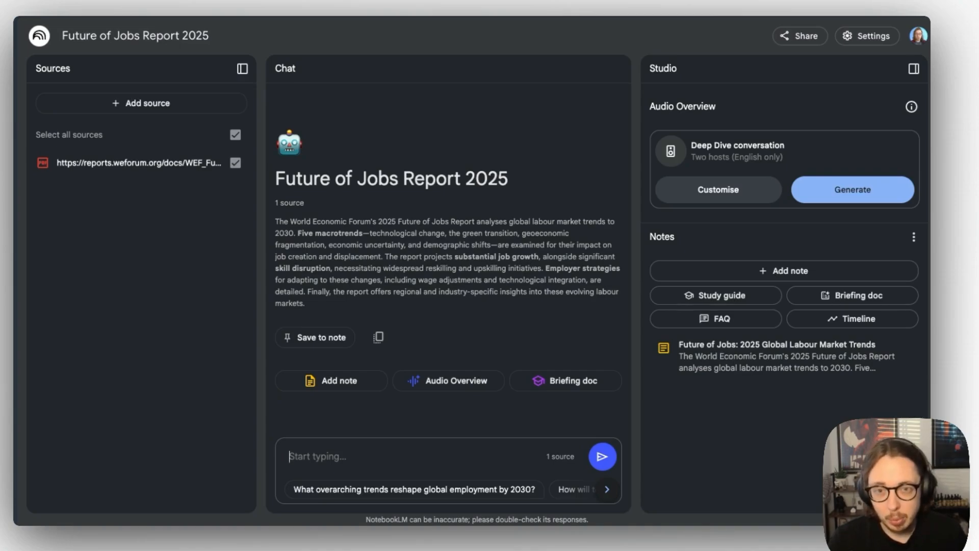
pyautogui.moveTo(717, 190)
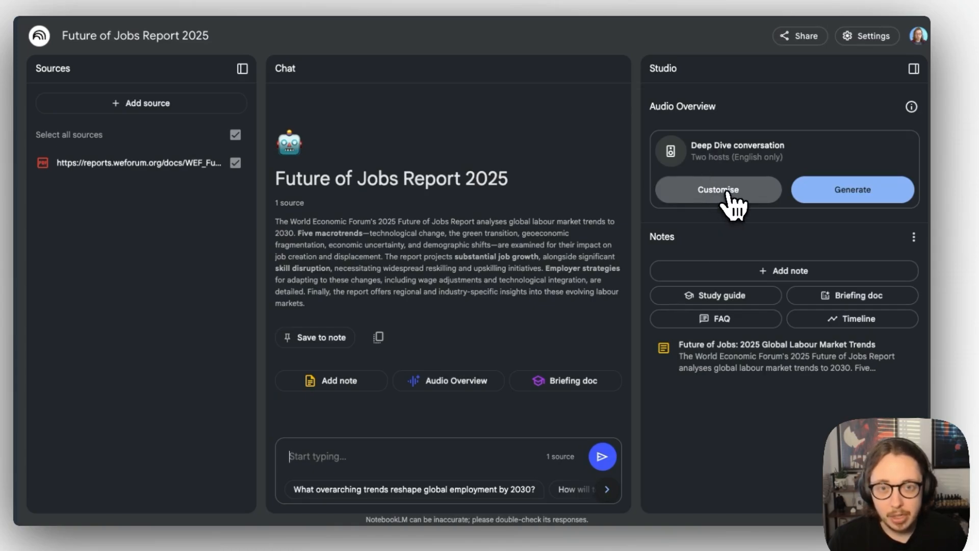
# Show the Customise Audio Overview dialog from the Studio panel's Audio Overview card.
pyautogui.click(717, 189)
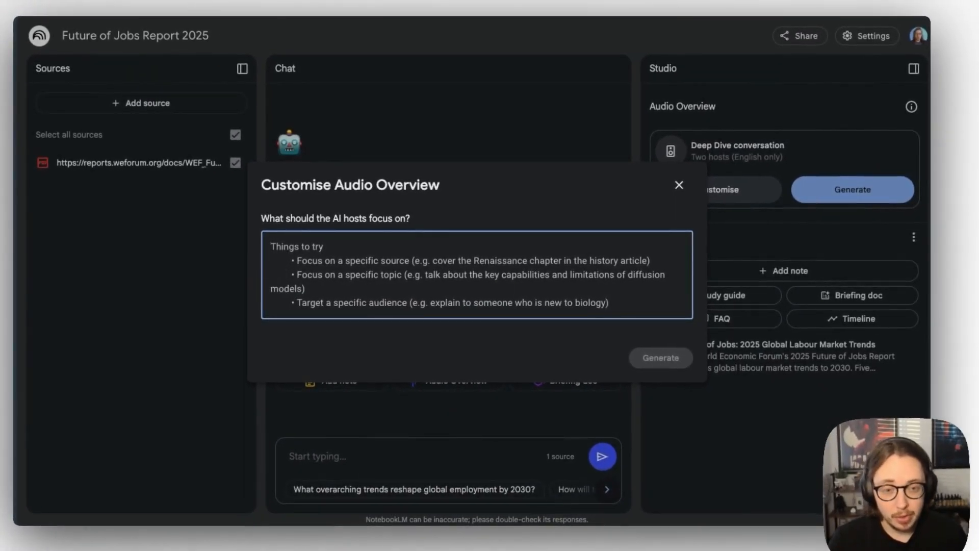
pyautogui.moveTo(464, 256)
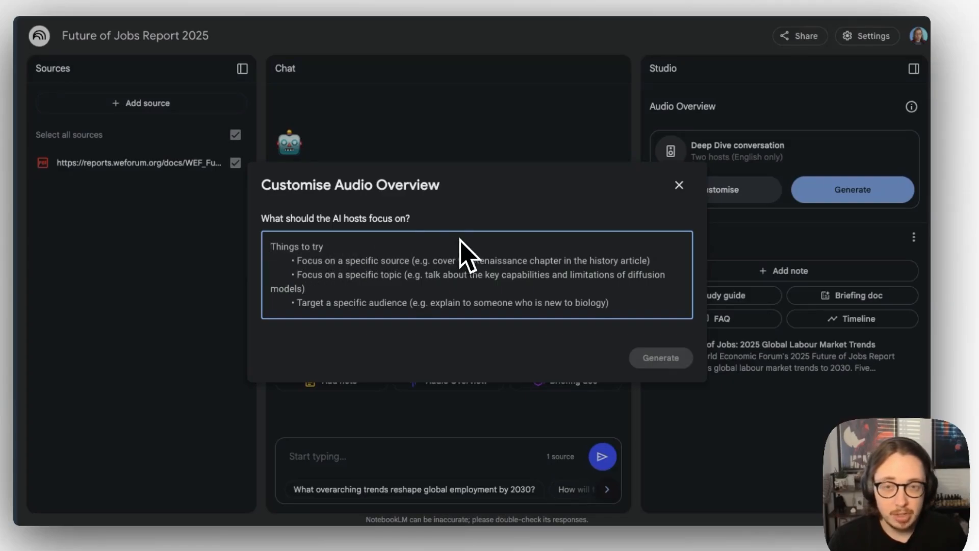
pyautogui.moveTo(671, 253)
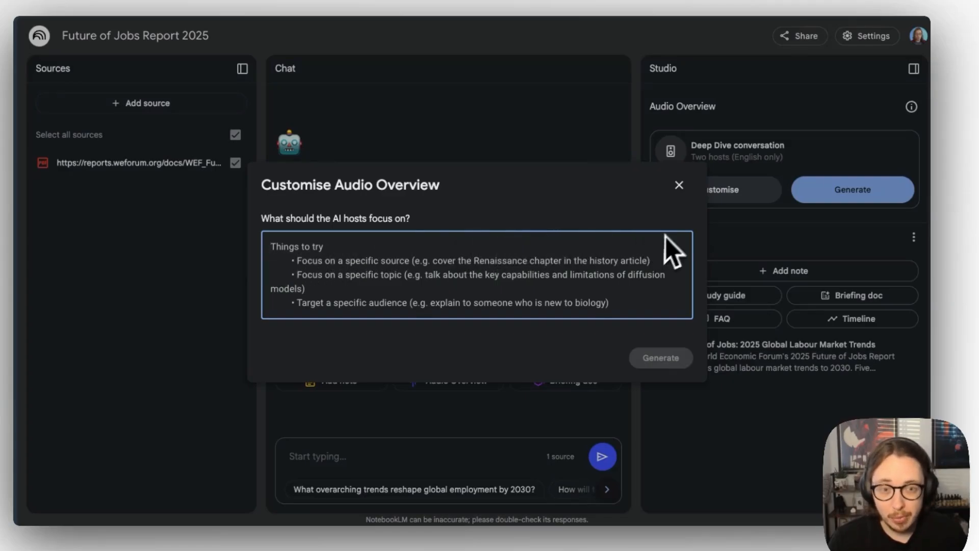
# Close the Customise Audio Overview dialog without generating any audio.
pyautogui.click(679, 185)
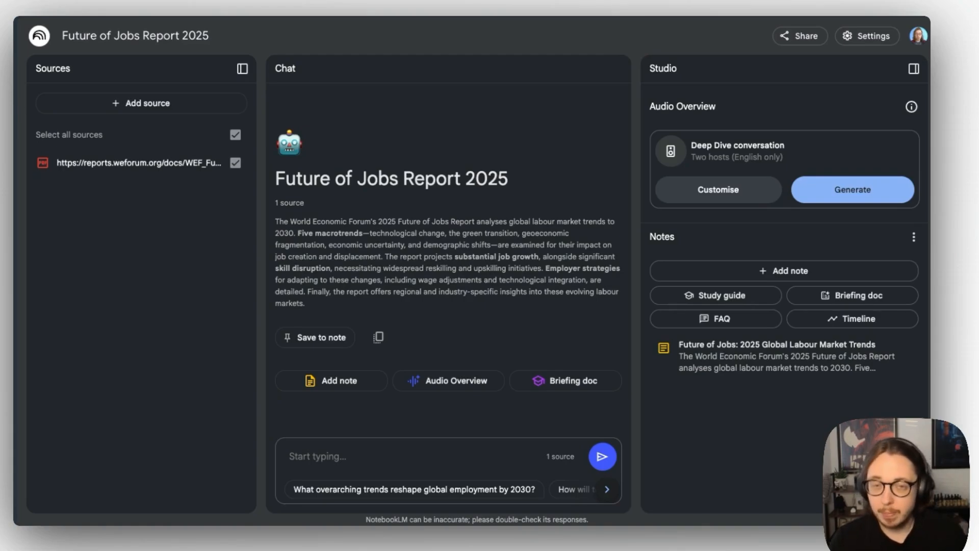
pyautogui.moveTo(580, 150)
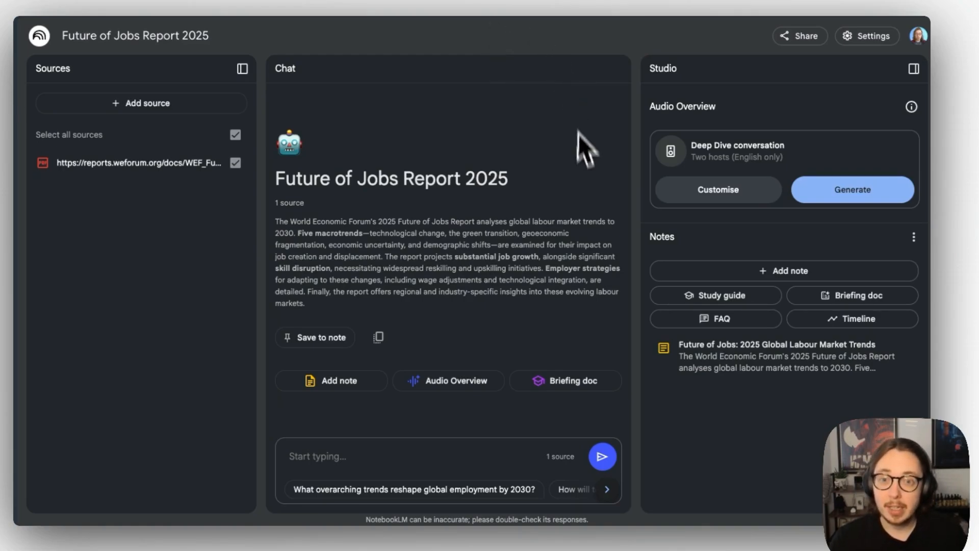